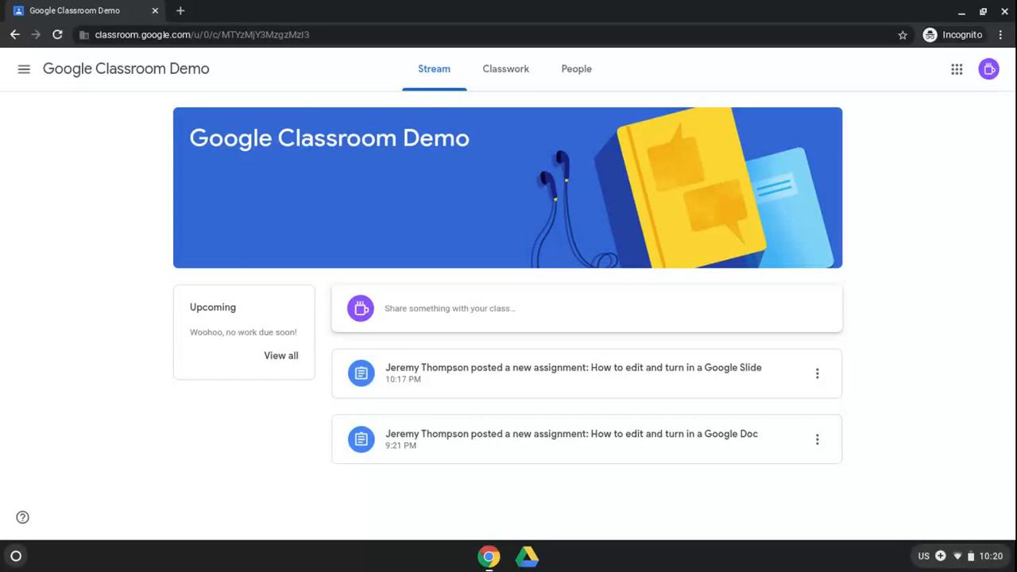
mouse_move(597, 209)
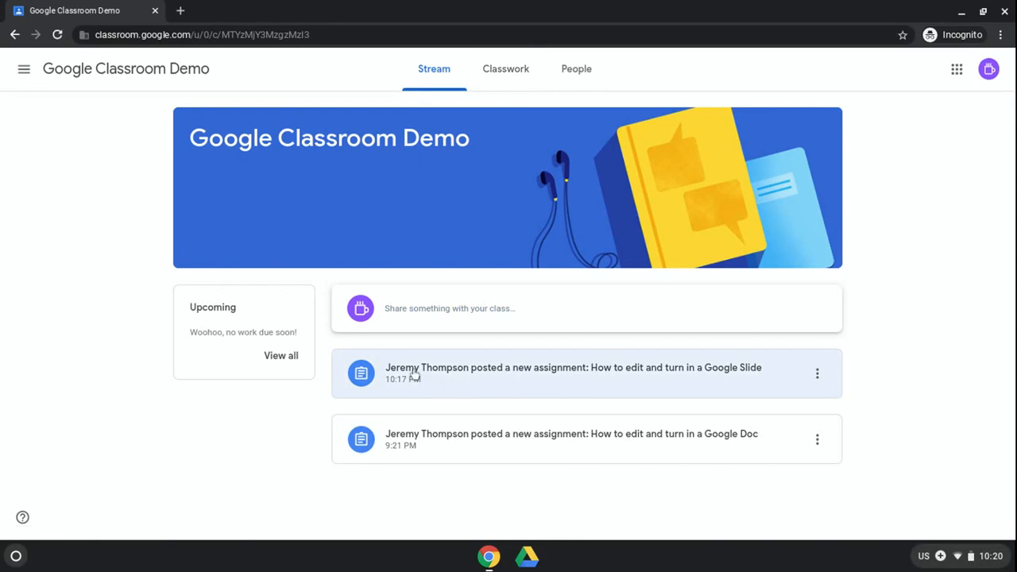
mouse_move(506, 68)
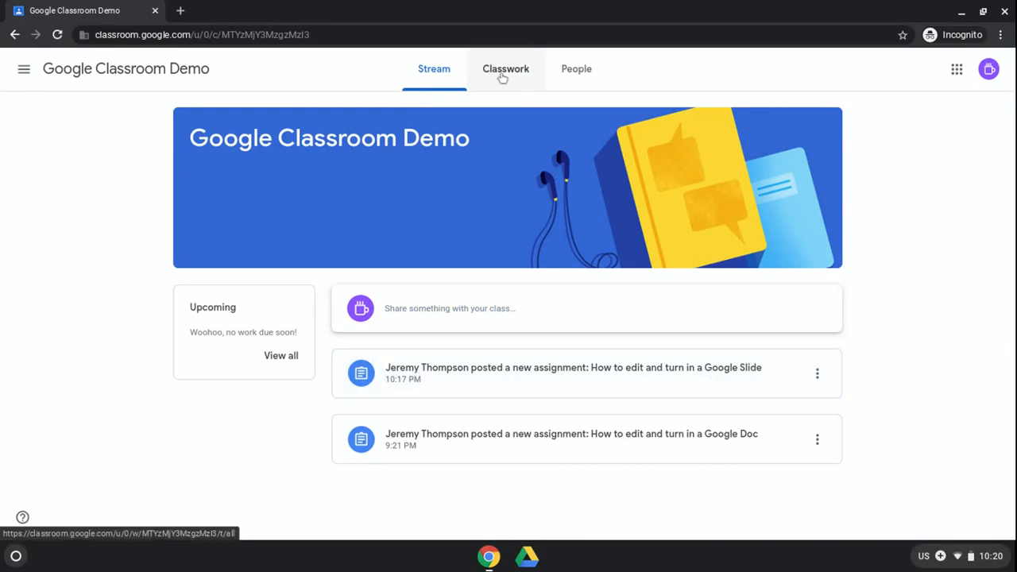
Step: Open the Classwork page of the Google Classroom Demo class
click(505, 68)
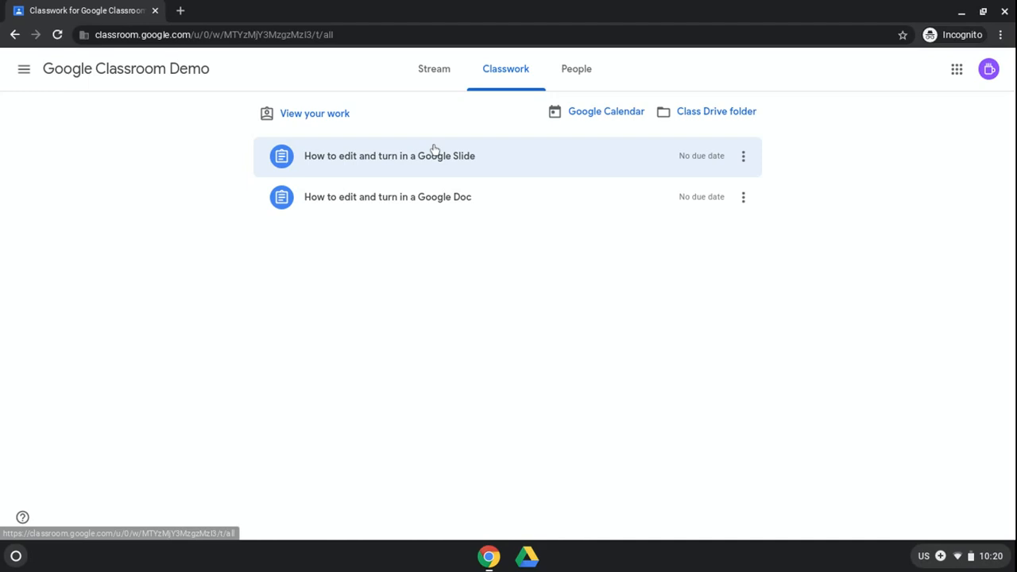
mouse_move(325, 162)
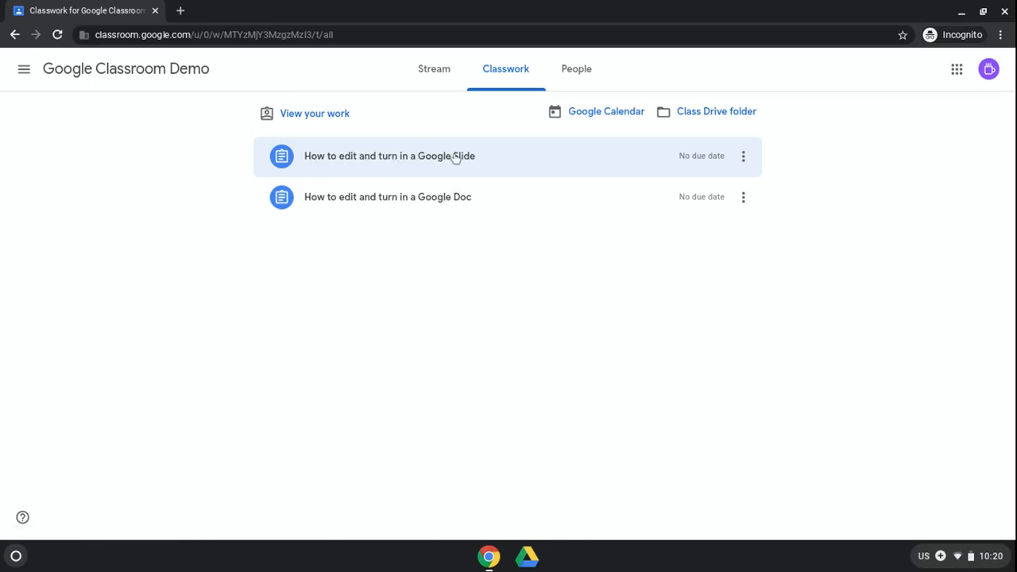
Step: Open the 'How to edit and turn in a Google Slide' assignment and highlight its instructions
click(389, 155)
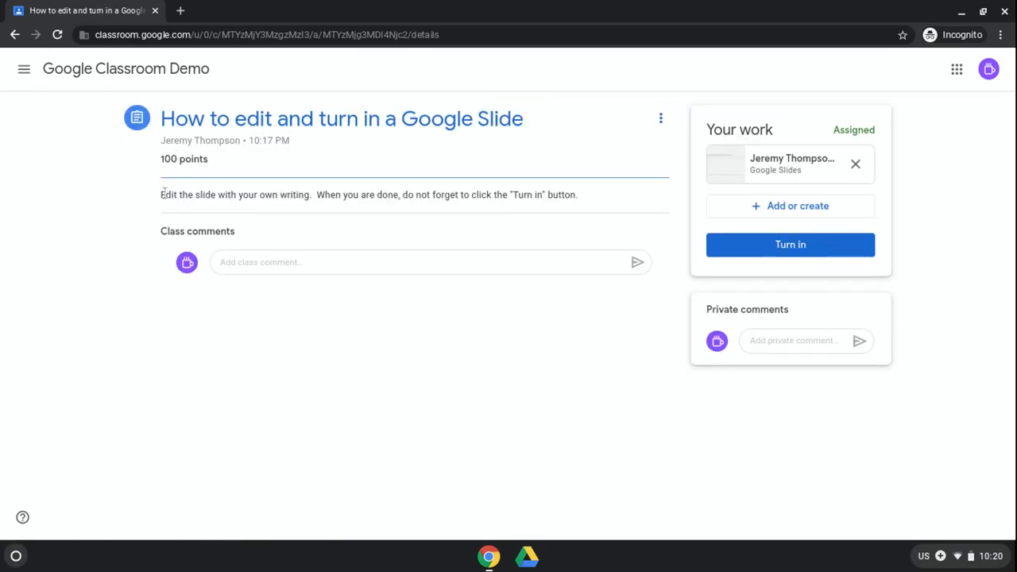
drag(160, 194, 255, 194)
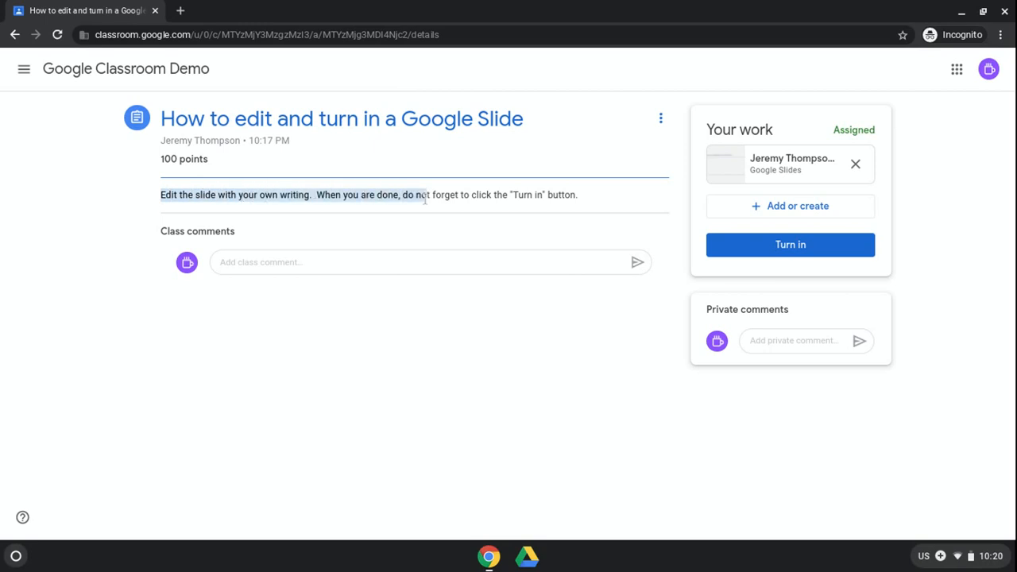
drag(426, 193, 544, 193)
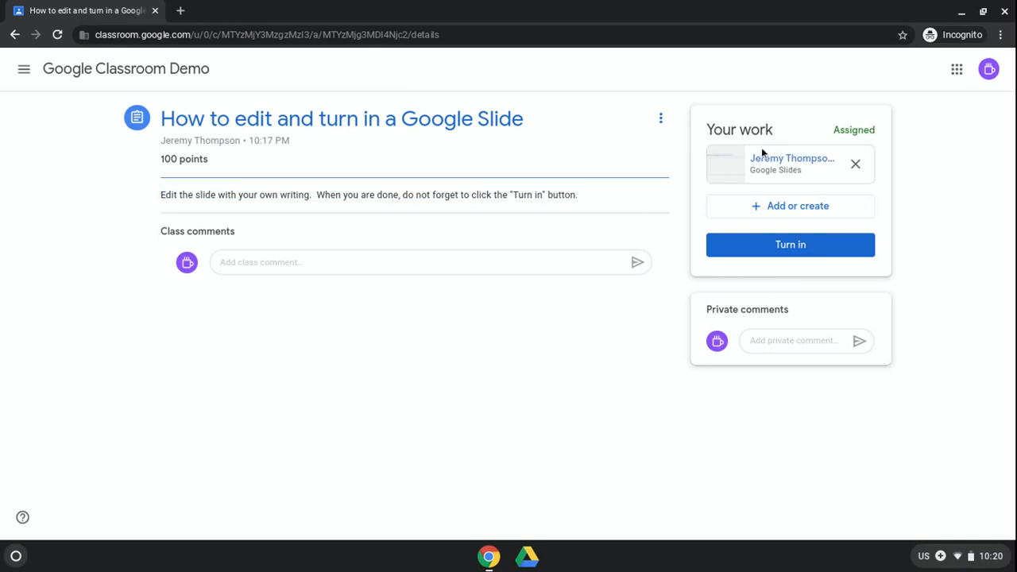
mouse_move(775, 162)
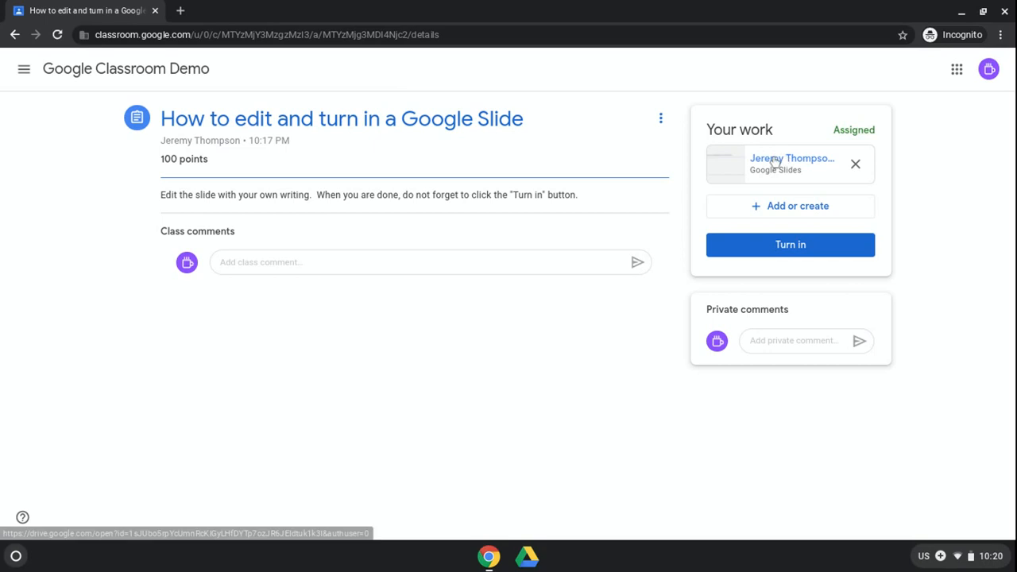
mouse_move(791, 159)
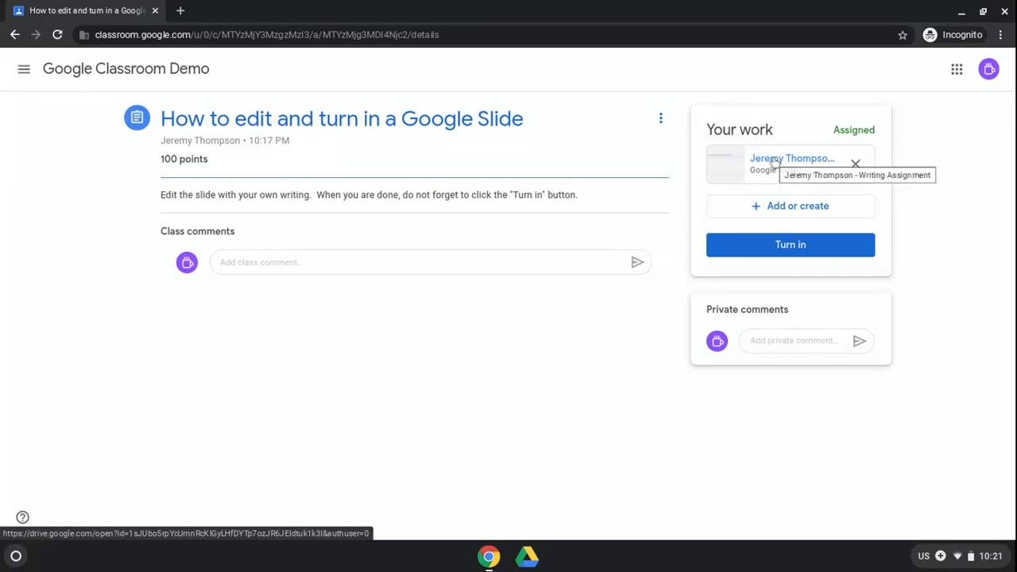
Step: Open the attached Writing Assignment slides and enter 'My assignment. . .' in the answer box
click(791, 163)
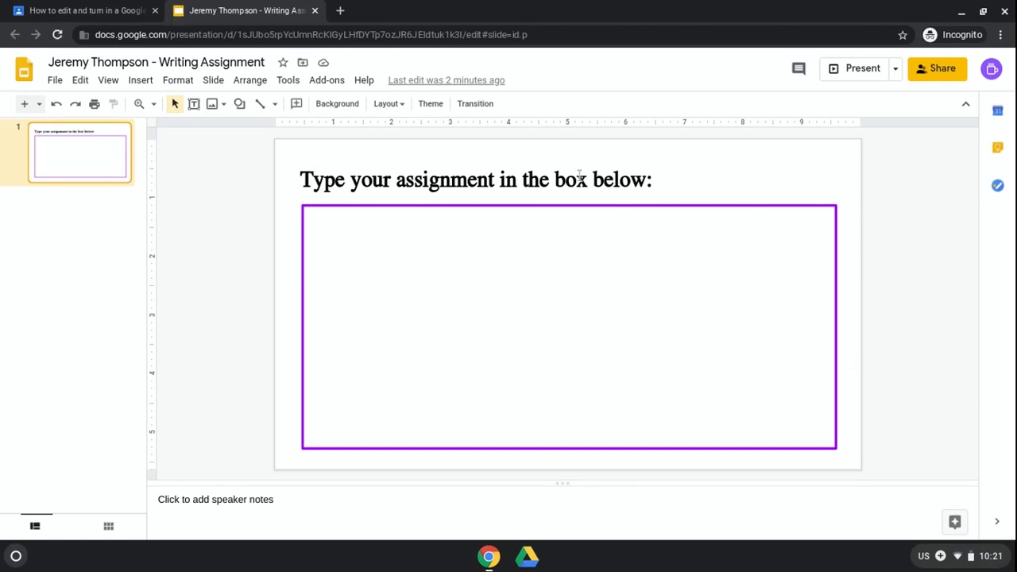
mouse_move(384, 242)
text(My assignment. . .)
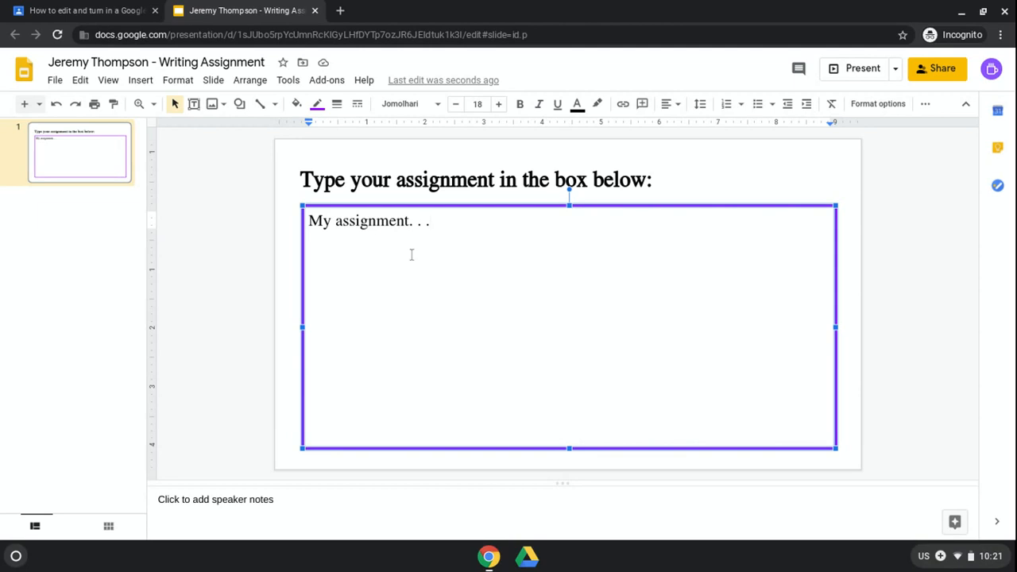
click(901, 210)
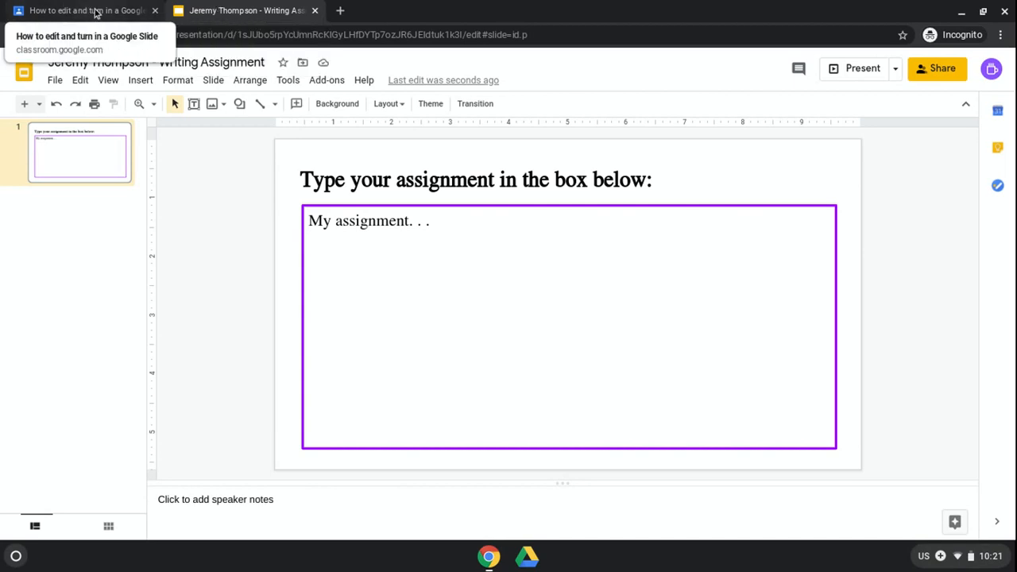
Step: Return to the assignment page in Classroom after checking the edited slide
click(83, 9)
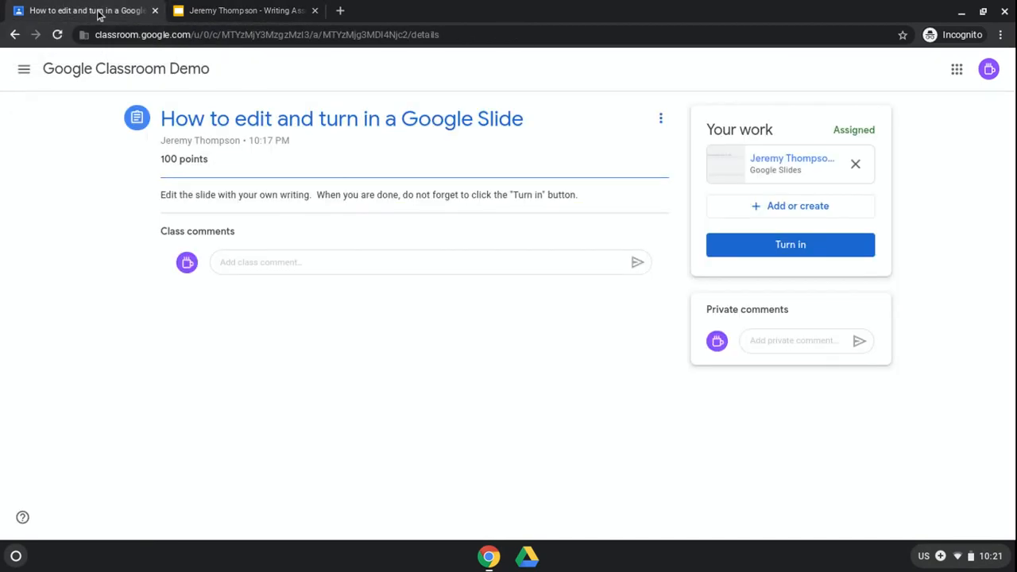
mouse_move(799, 369)
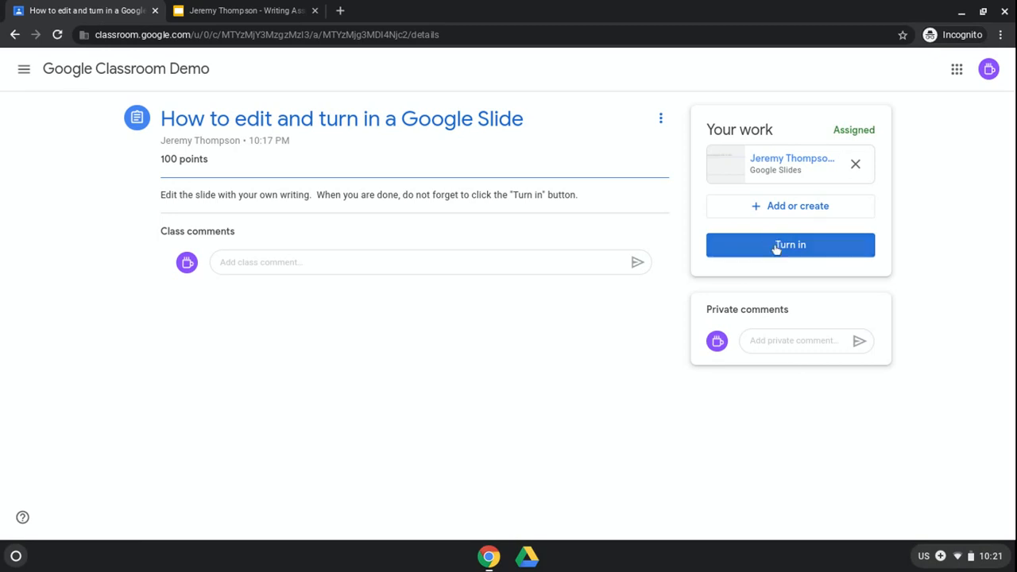
click(241, 10)
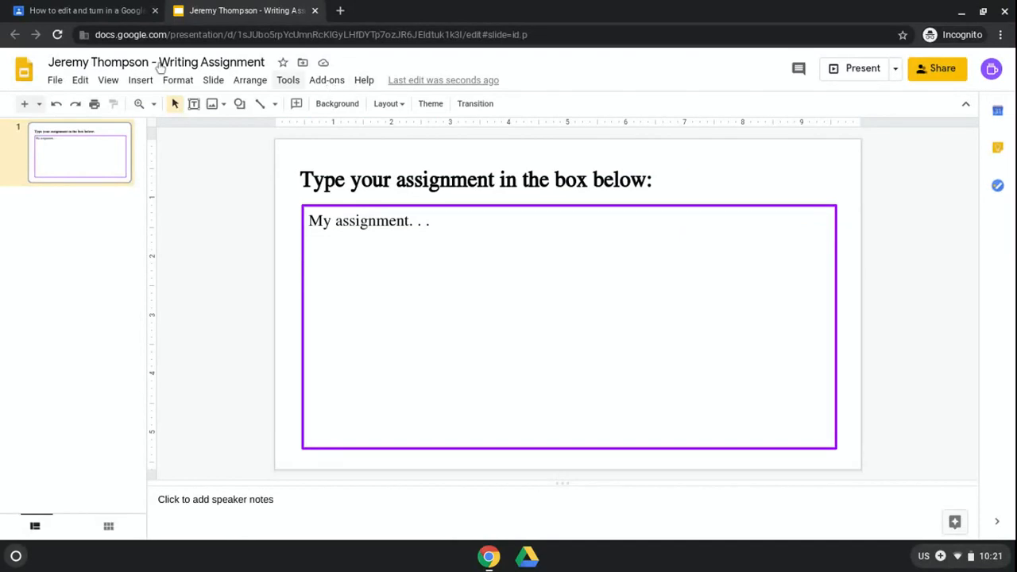
mouse_move(253, 37)
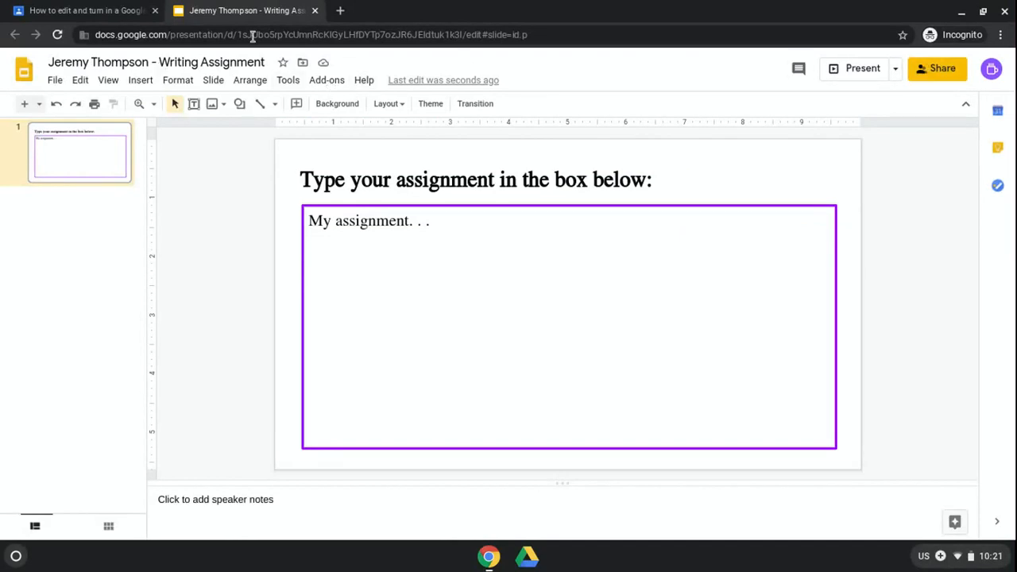
click(79, 10)
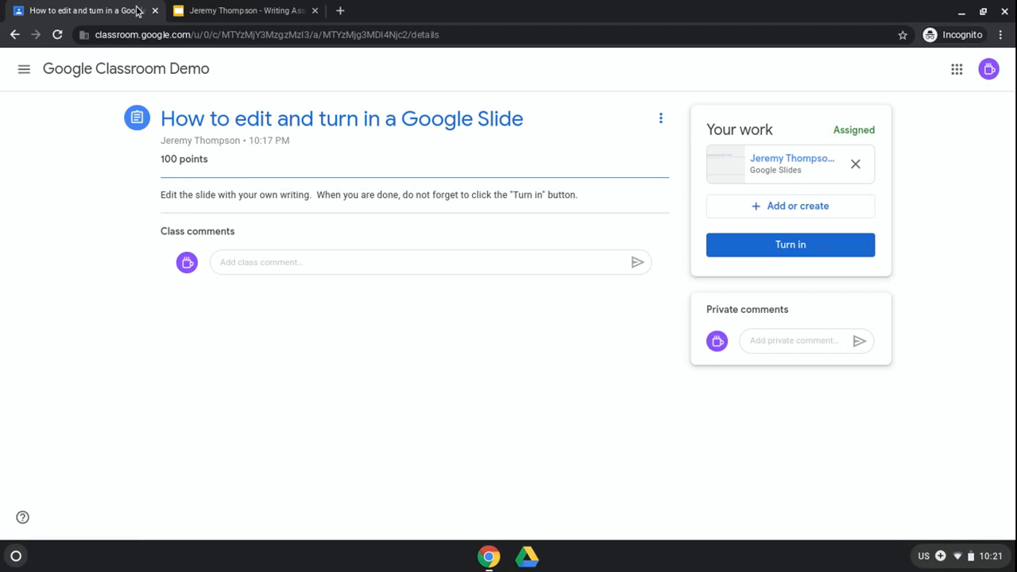
mouse_move(789, 245)
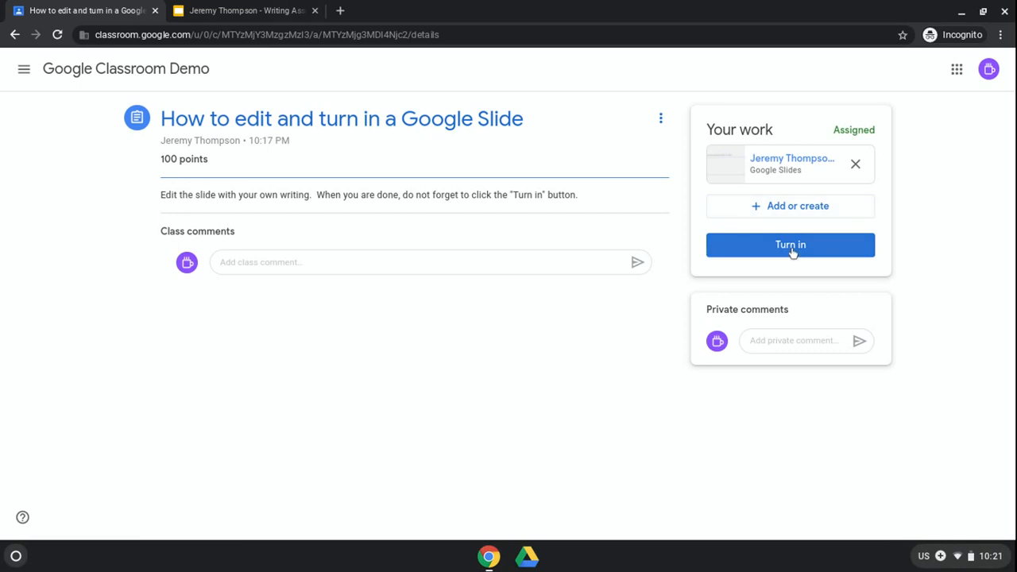
Step: Turn in the Writing Assignment so its status reads Turned in
click(790, 245)
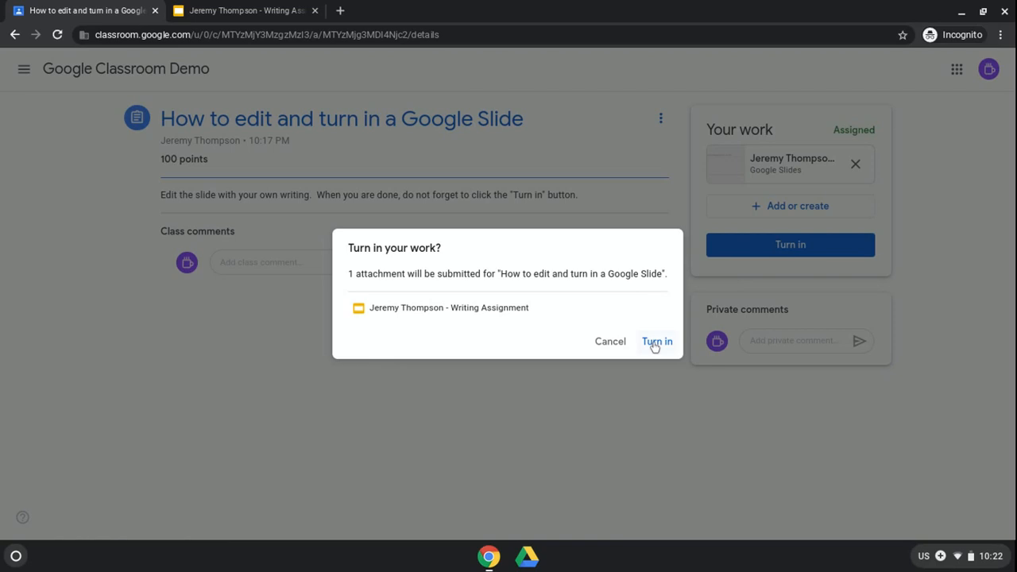
click(656, 340)
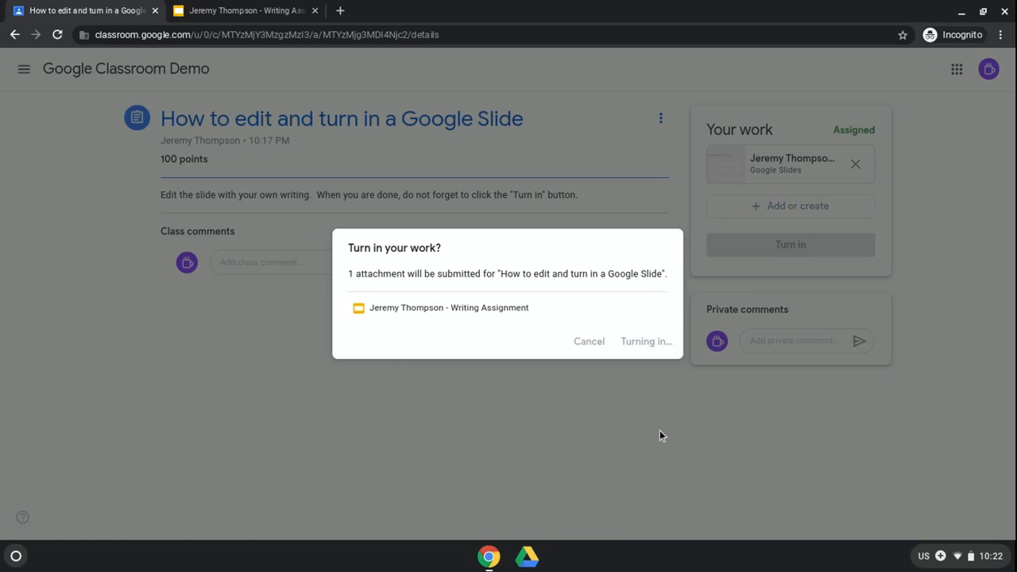
click(645, 340)
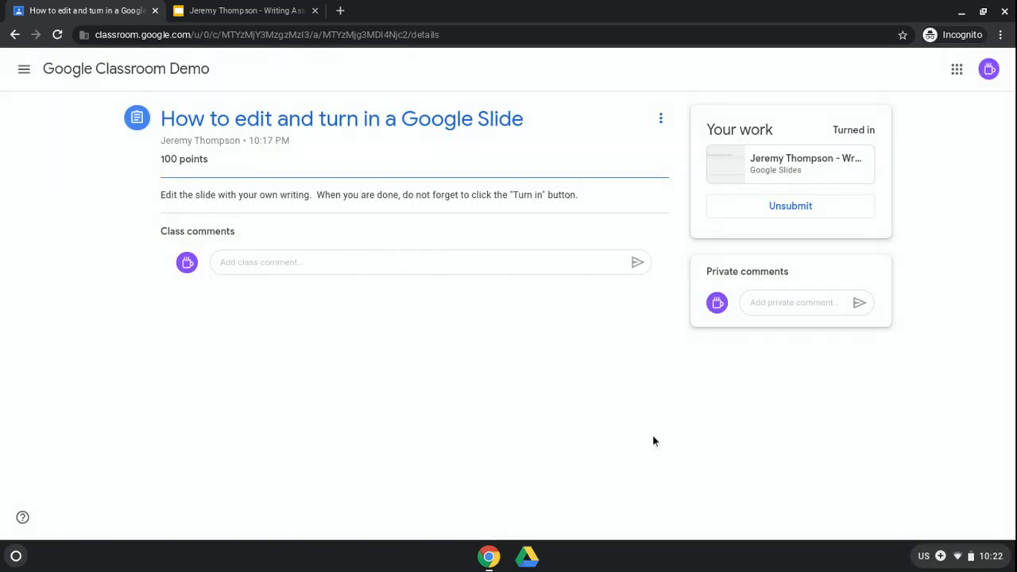
Step: Close the Writing Assignment tab, then reopen the submitted presentation in view-only mode
click(246, 10)
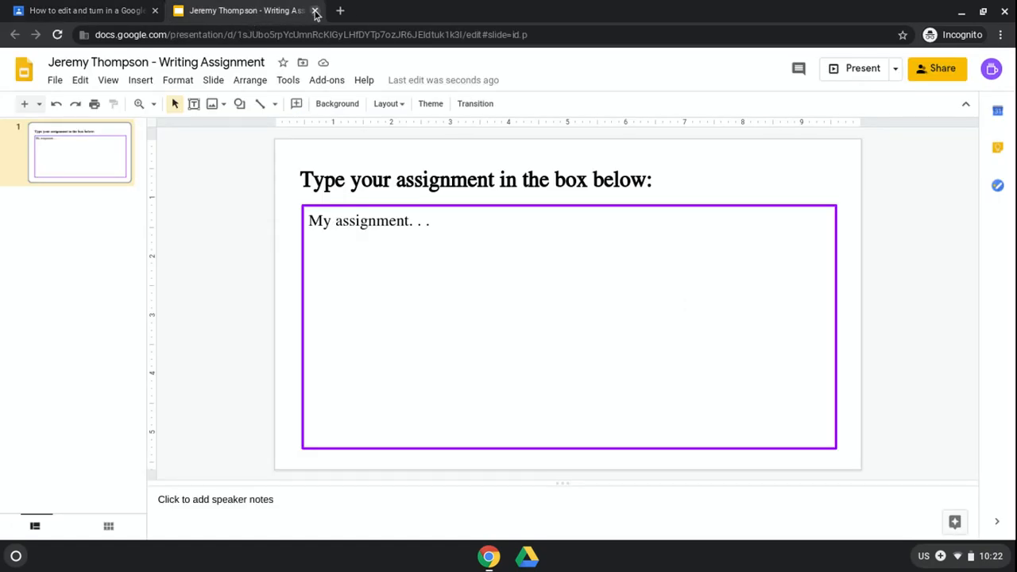
mouse_move(184, 226)
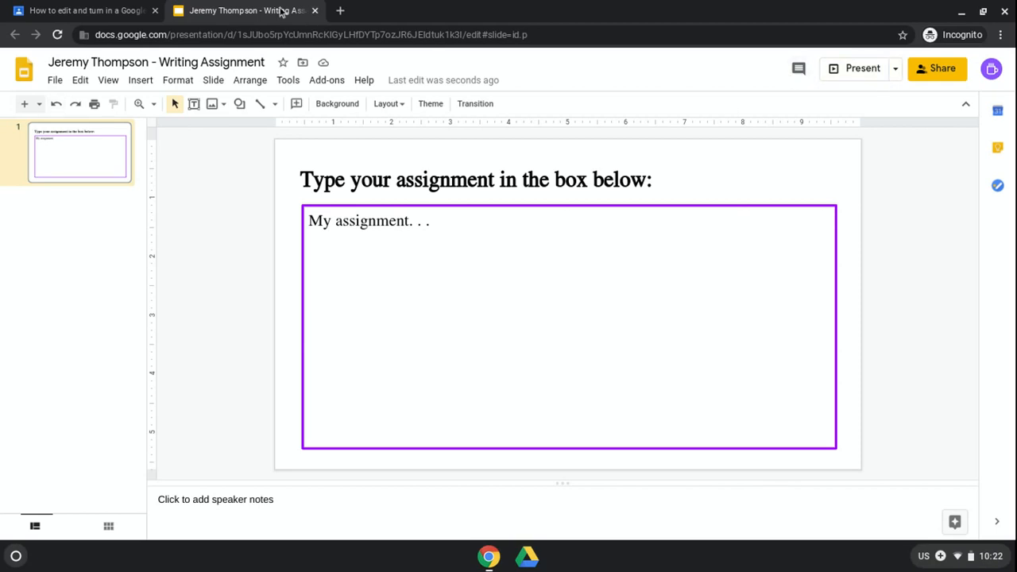
click(80, 9)
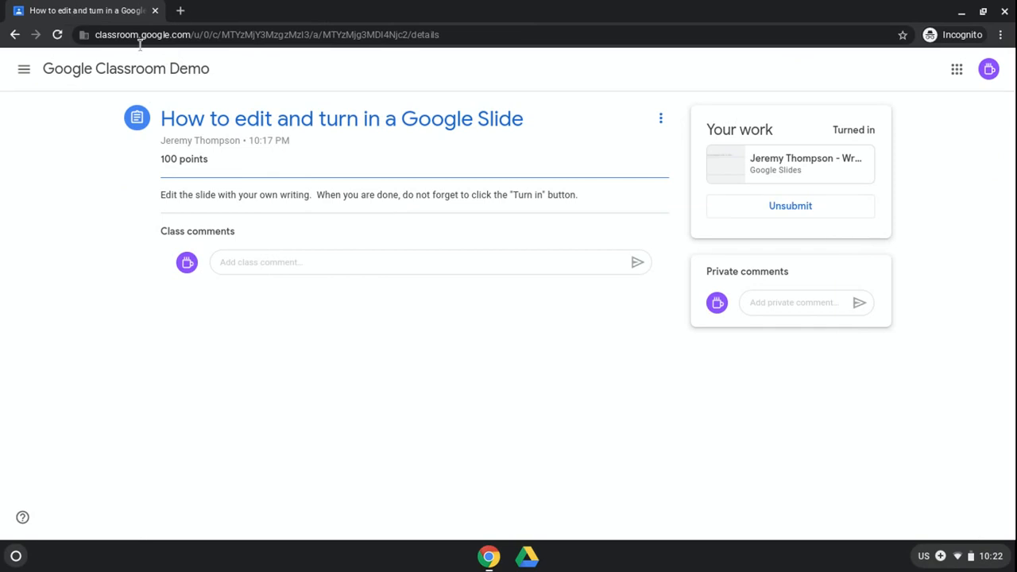
mouse_move(680, 318)
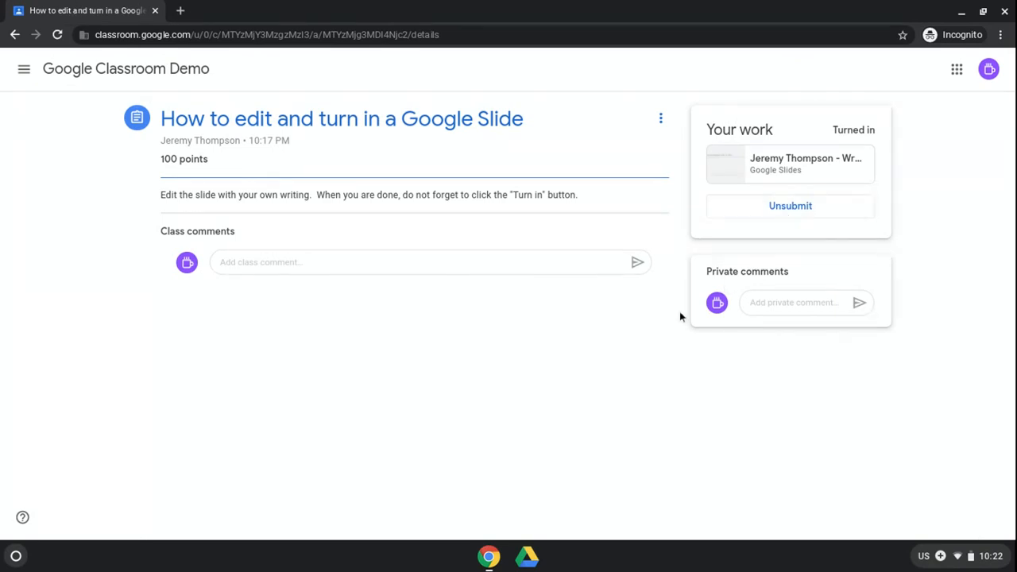
mouse_move(559, 224)
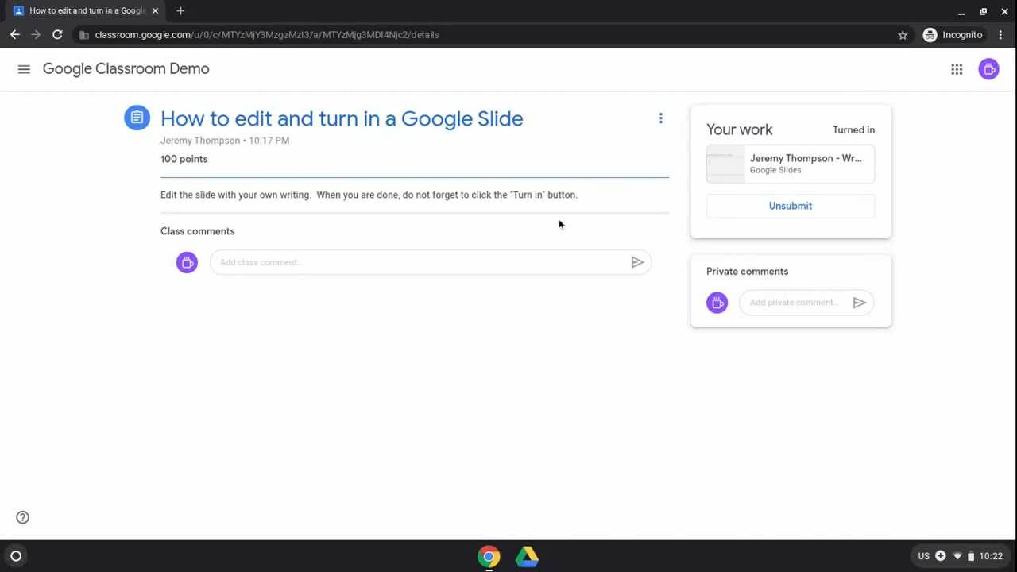
mouse_move(790, 207)
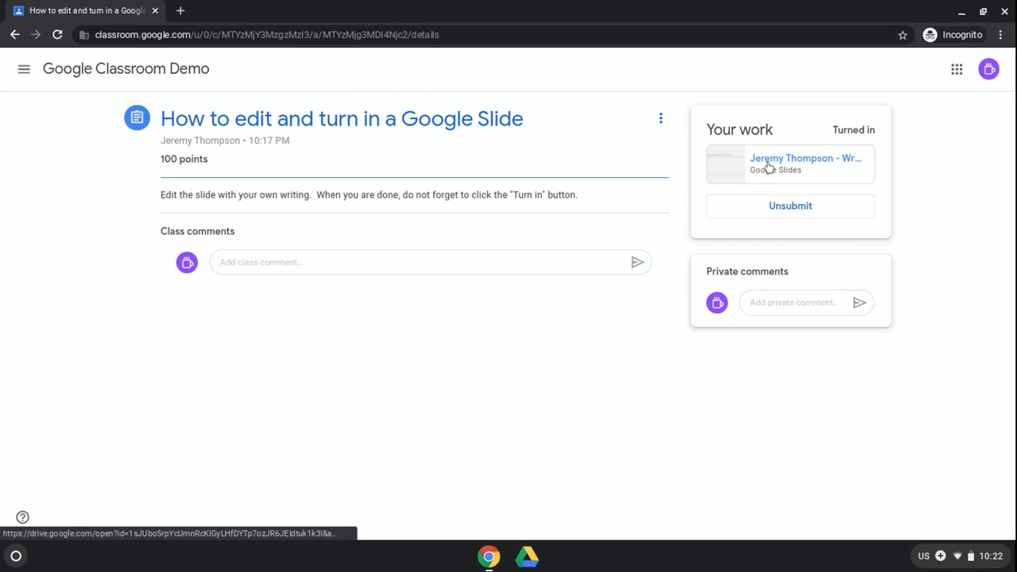
click(804, 164)
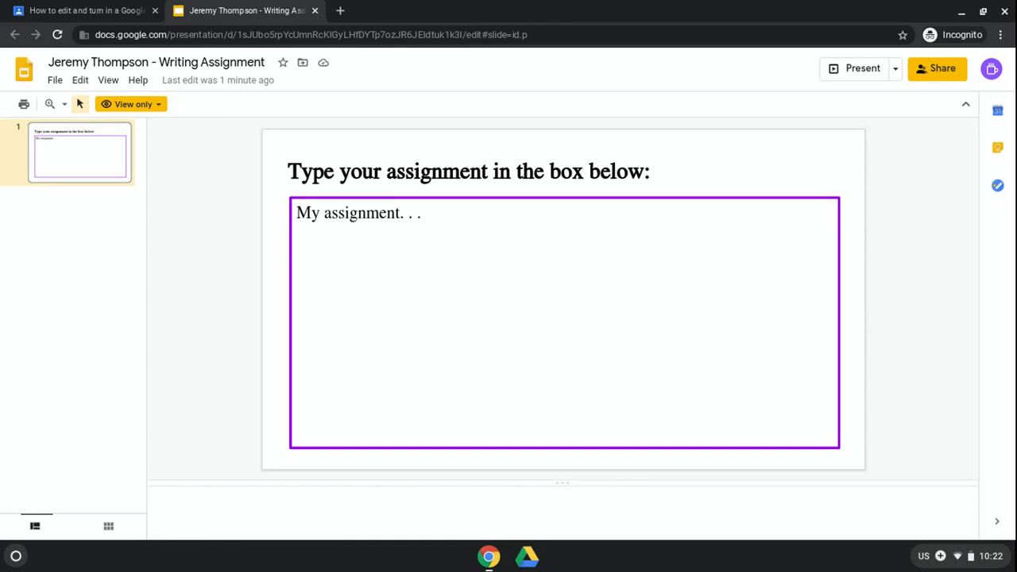
mouse_move(358, 271)
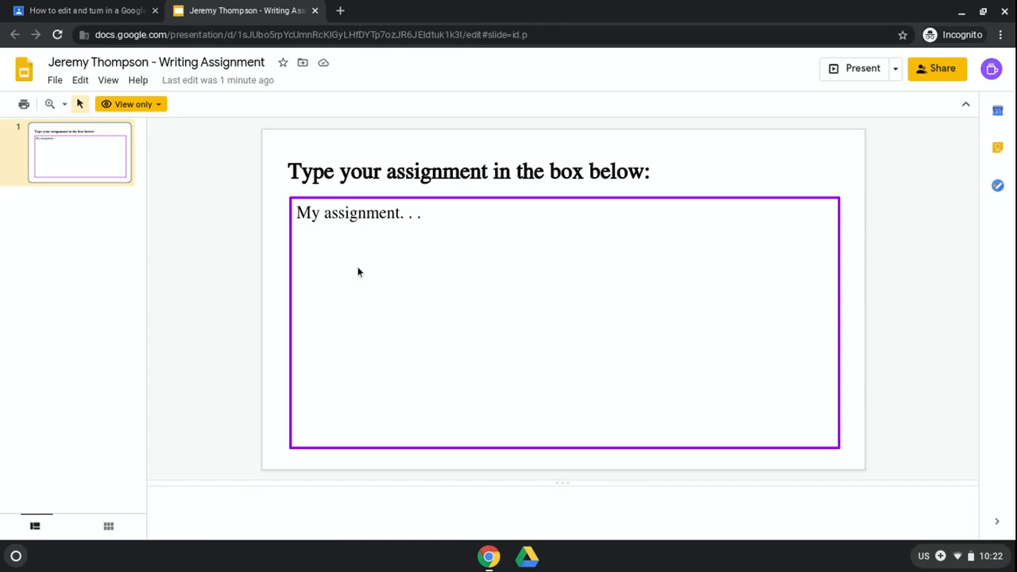
mouse_move(384, 235)
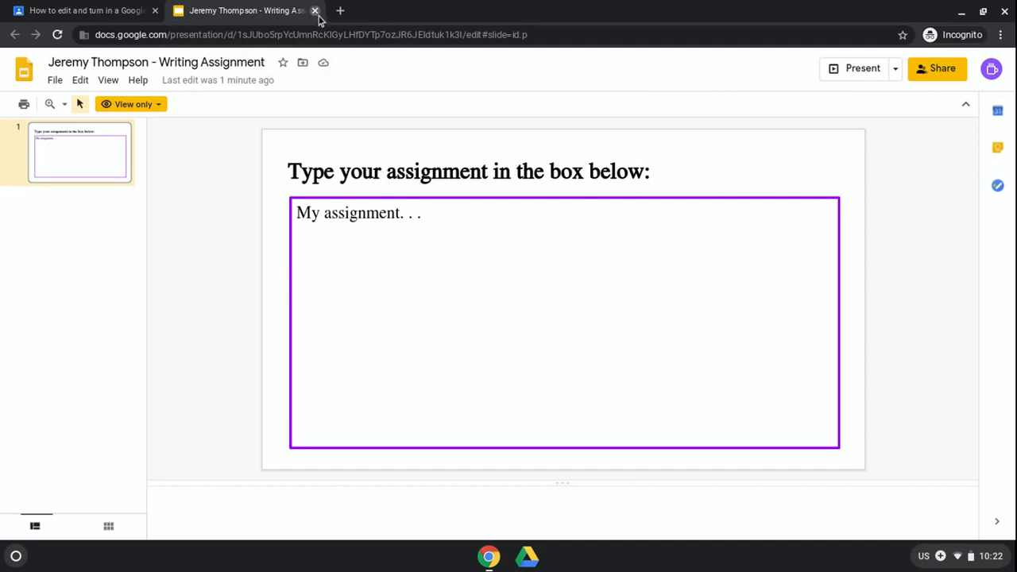
Step: Close the view-only presentation and unsubmit the assignment so it returns to Assigned
click(314, 10)
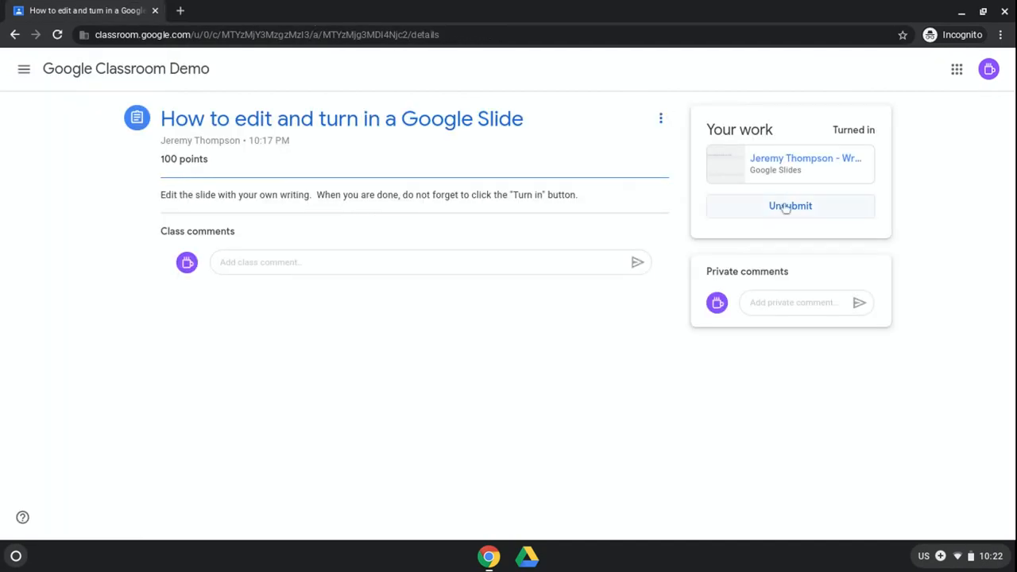
click(790, 207)
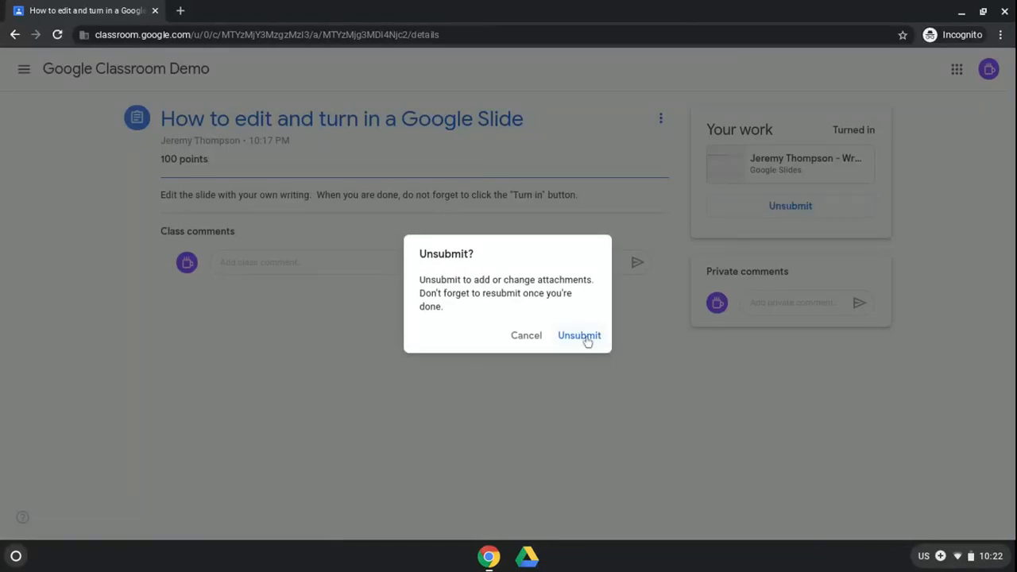
click(578, 334)
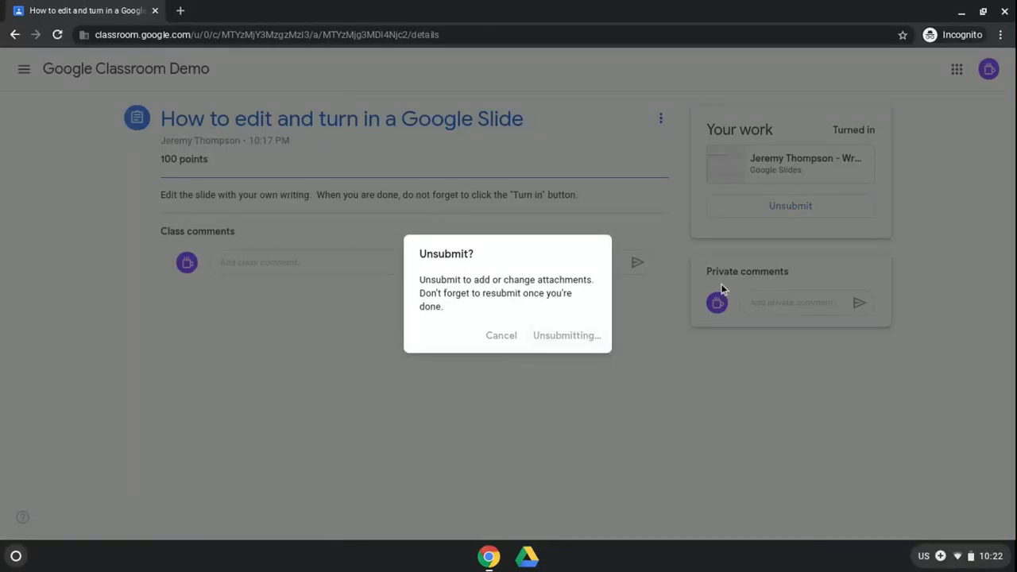
click(566, 333)
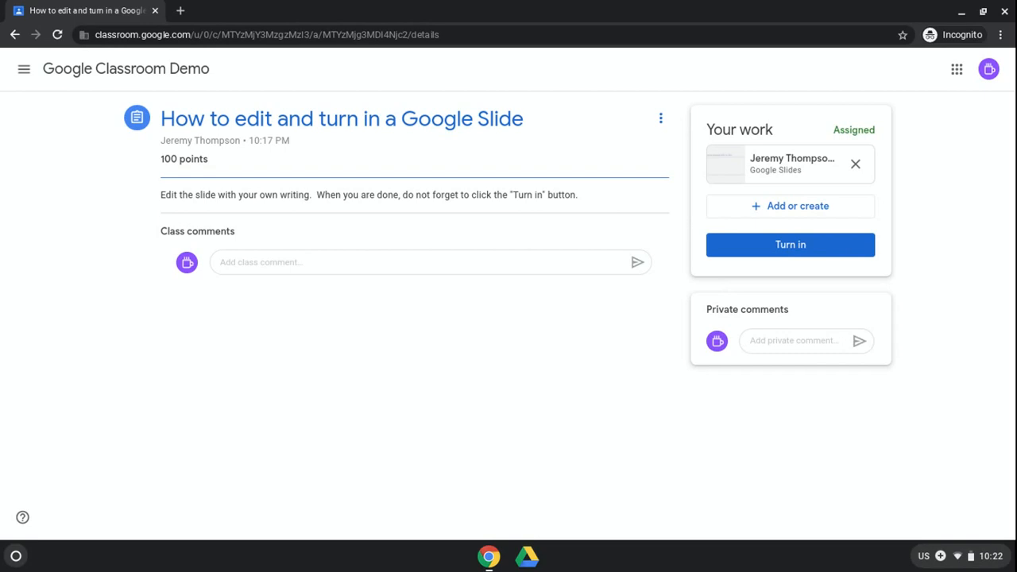
mouse_move(791, 159)
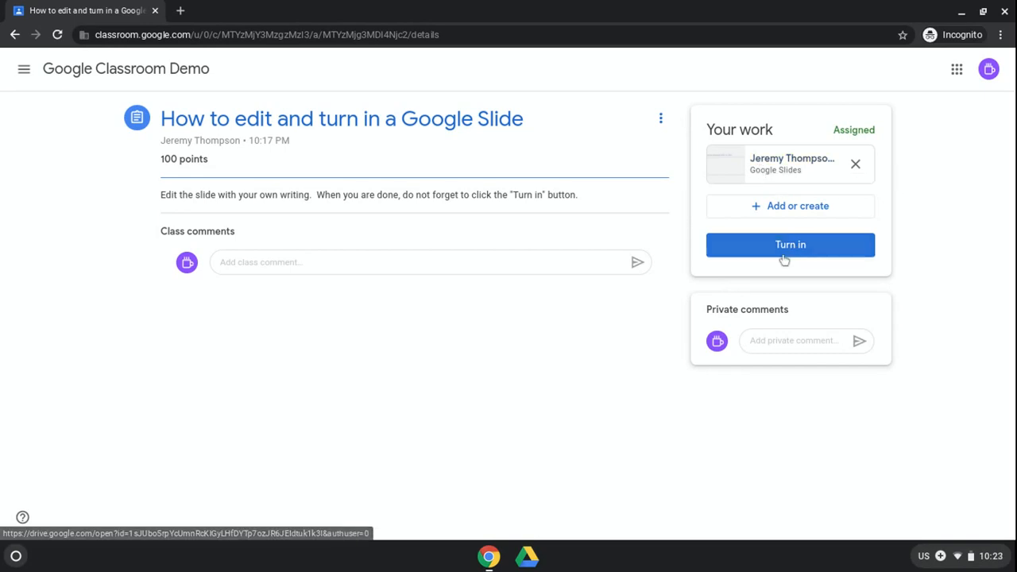
Step: Turn the assignment in again so its status reads Turned in
click(790, 244)
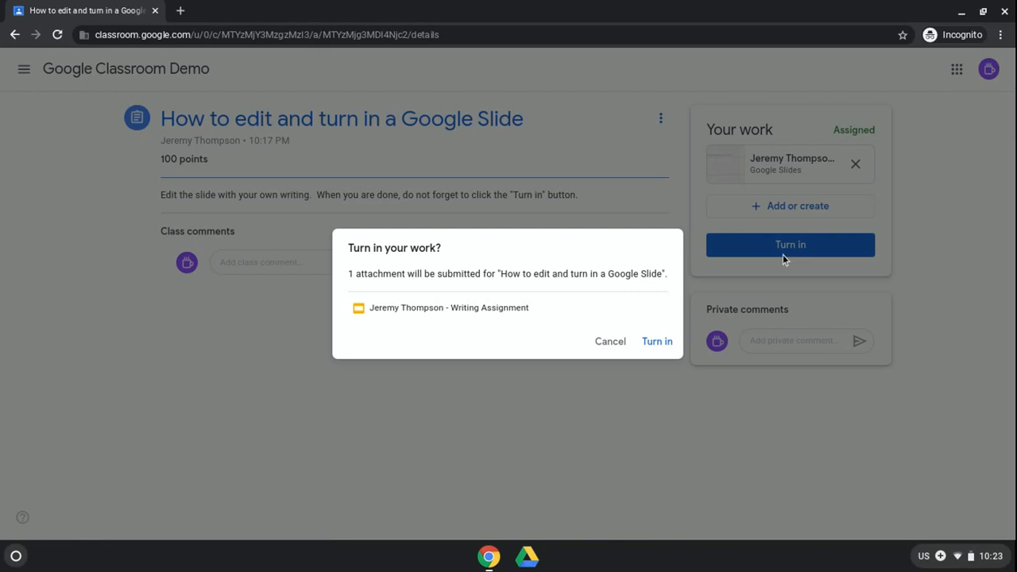
click(658, 340)
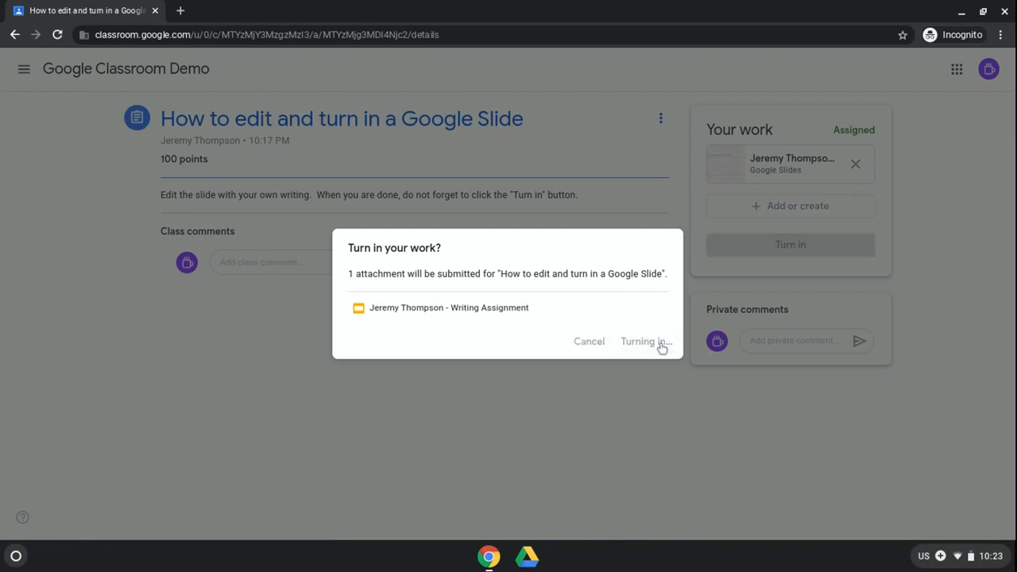
click(645, 340)
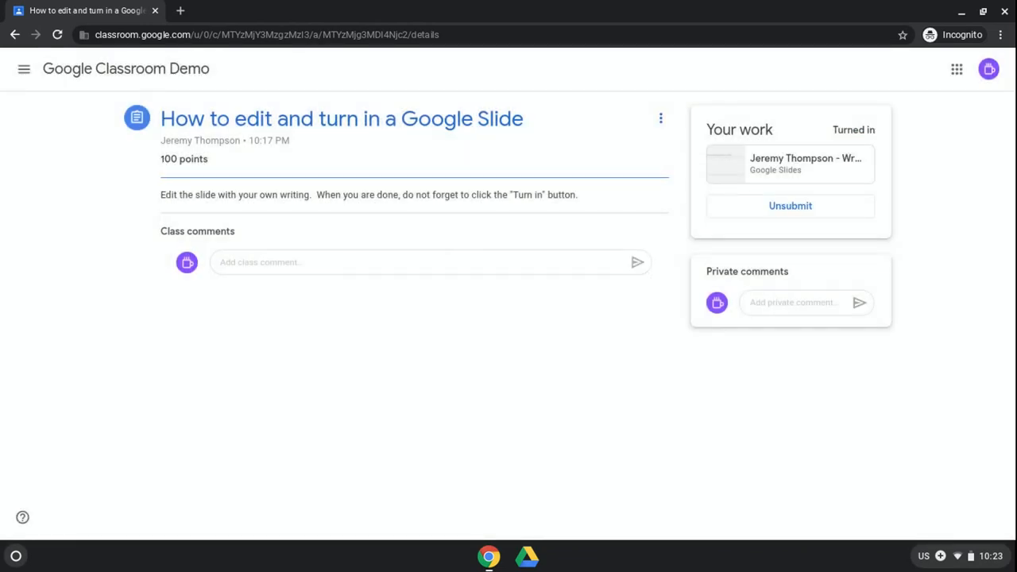